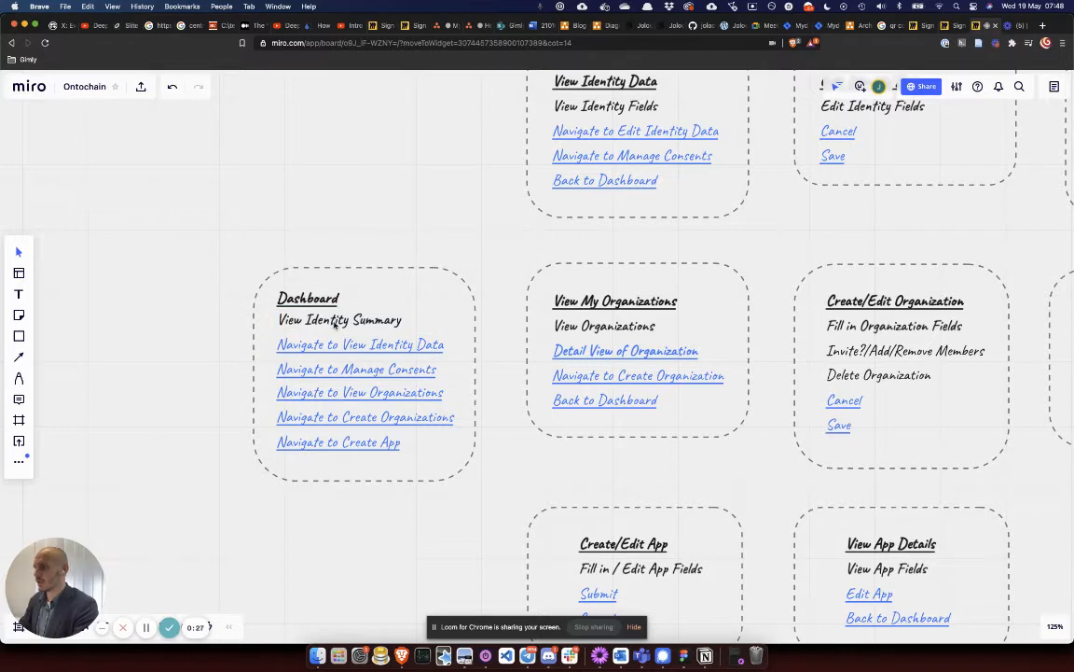
Step: Select the View My Organizations screen and check its more-options menu without changing anything
left_click(340, 319)
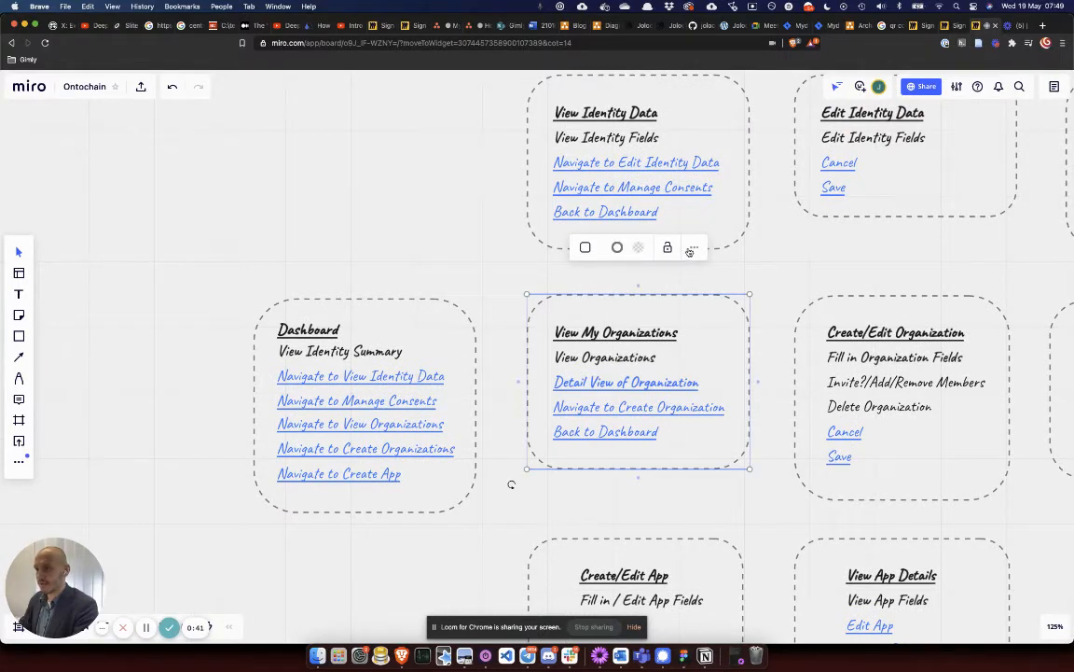
left_click(694, 246)
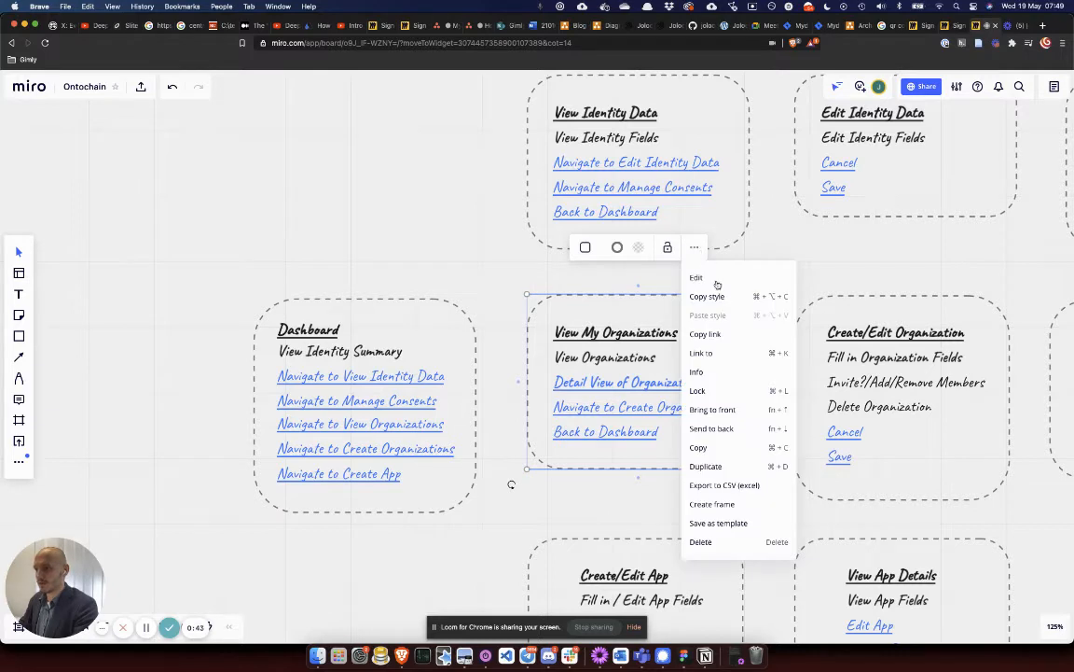
left_click(705, 334)
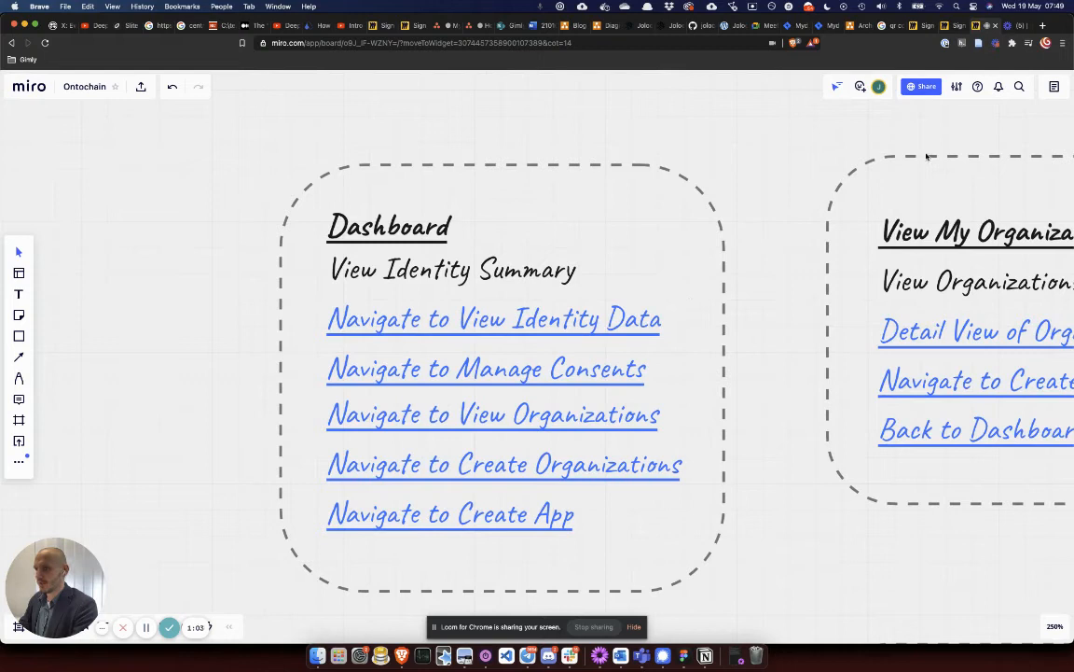
left_click(452, 269)
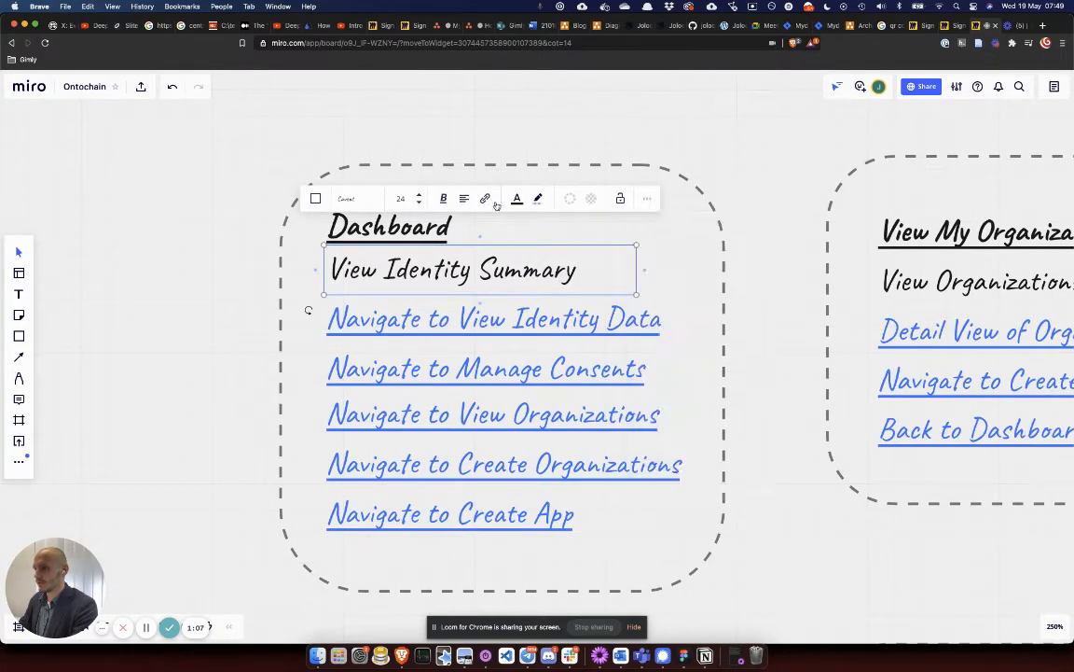
left_click(485, 198)
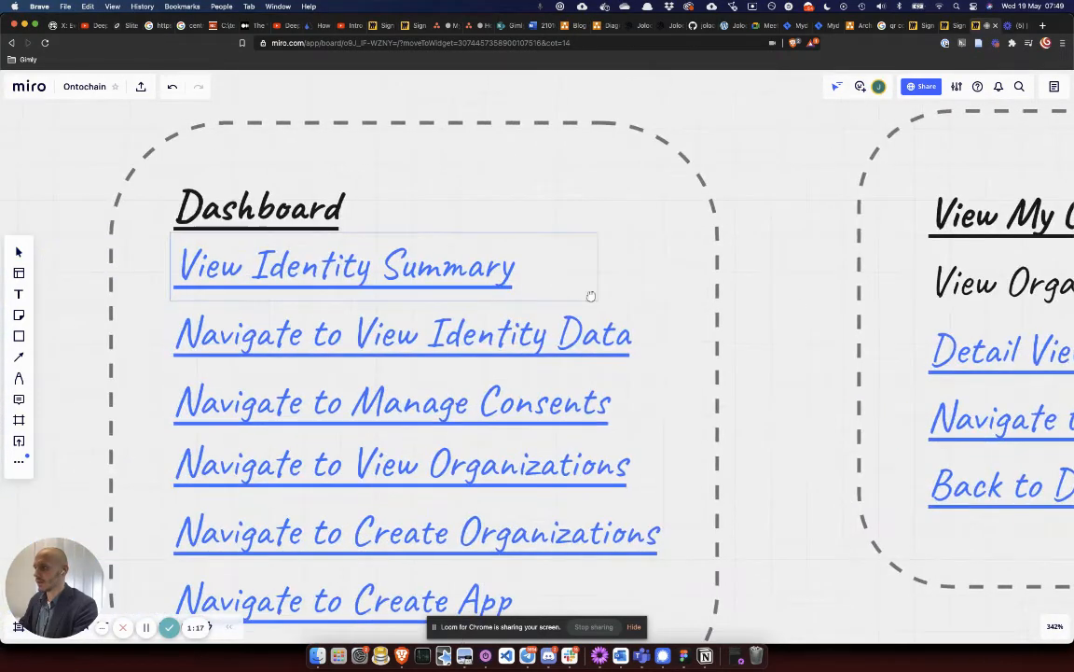
left_click(345, 265)
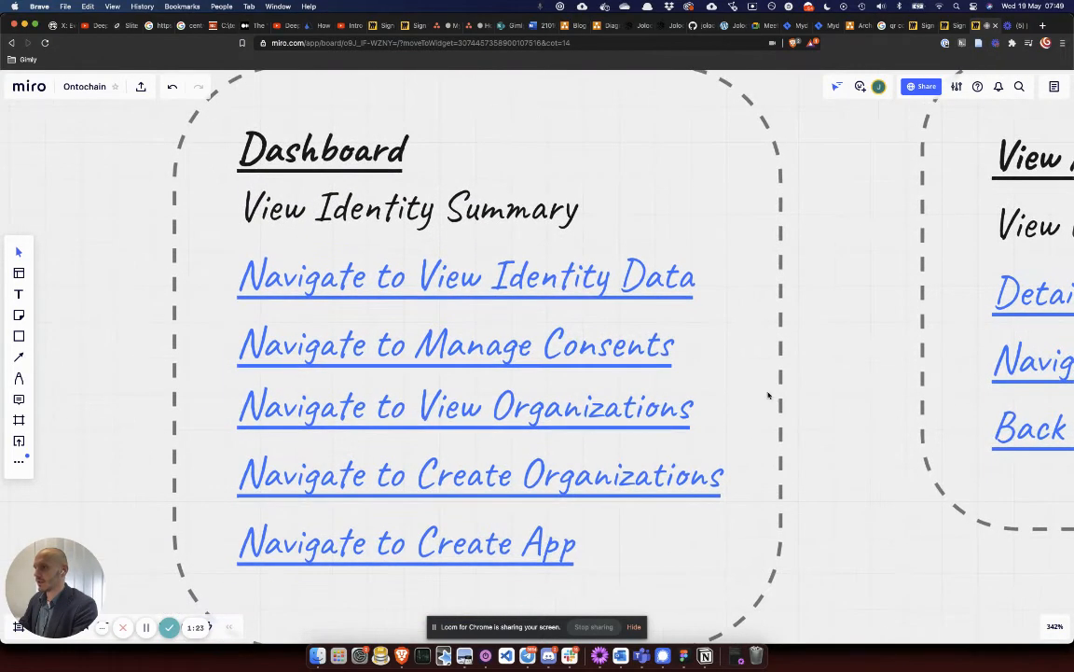
Step: Follow the Dashboard's 'Navigate to View Identity Data' link to its screen, then return and zoom out
left_click(466, 276)
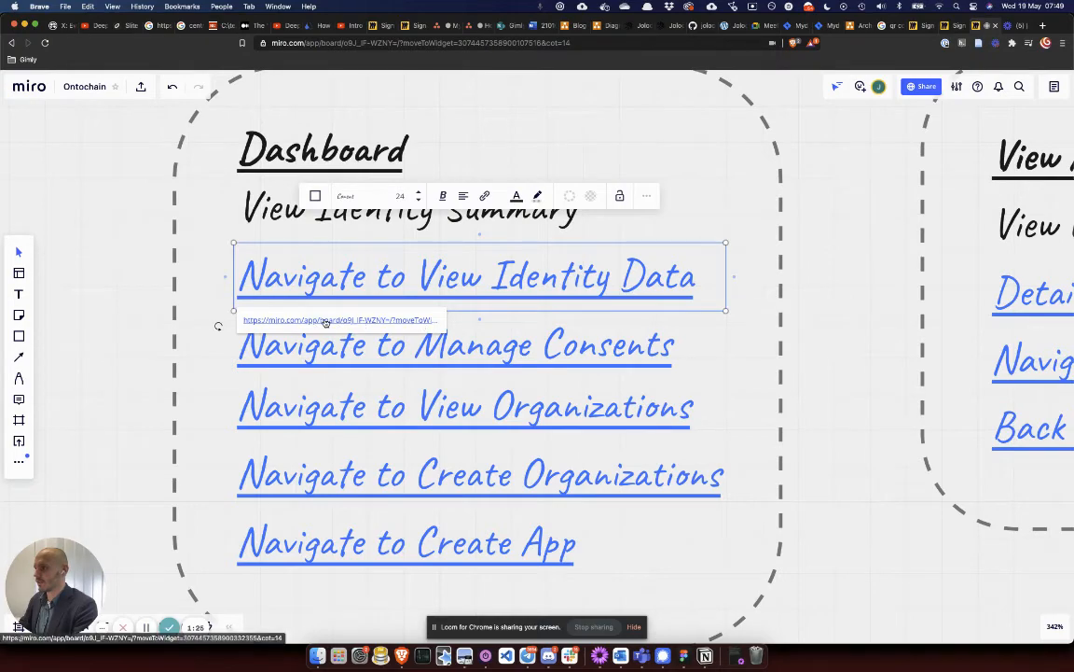
left_click(466, 276)
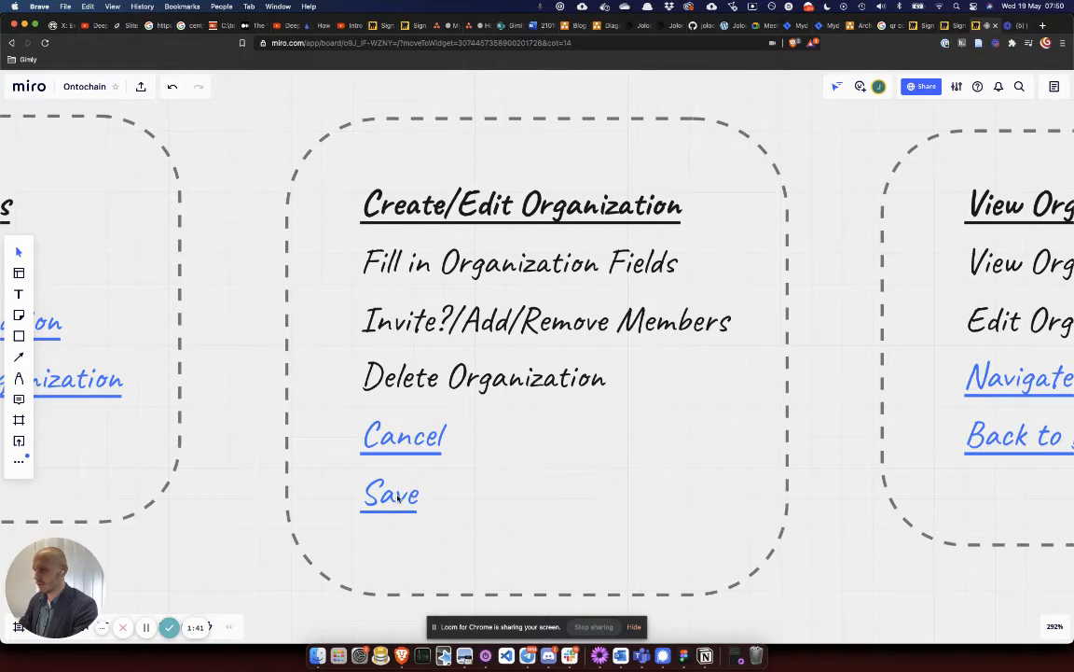
left_click(390, 492)
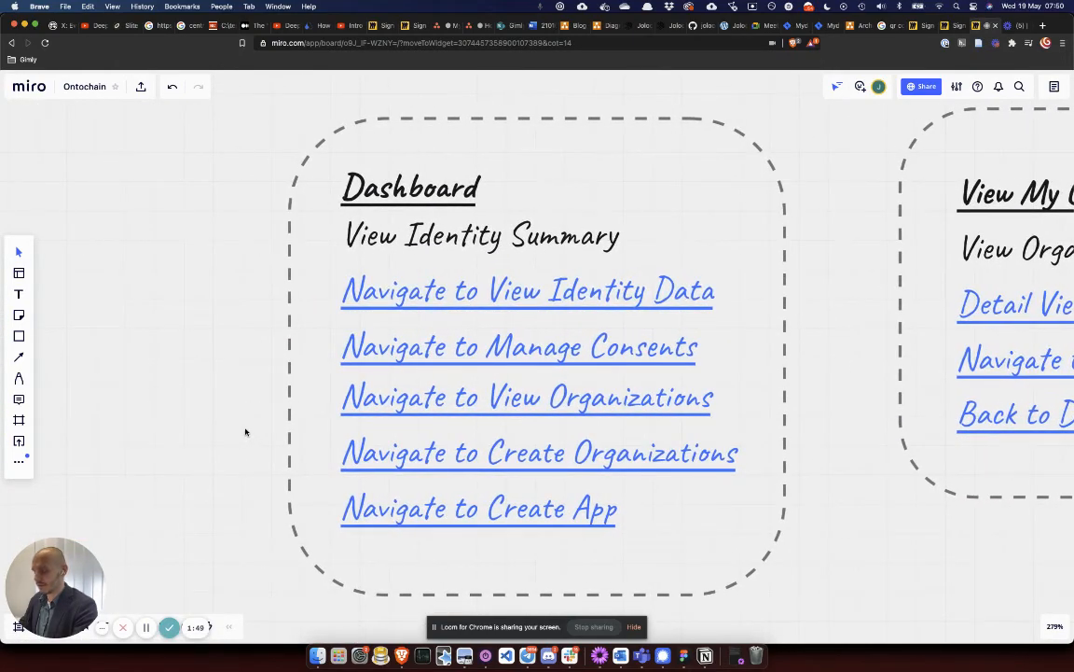
scroll("down", 3)
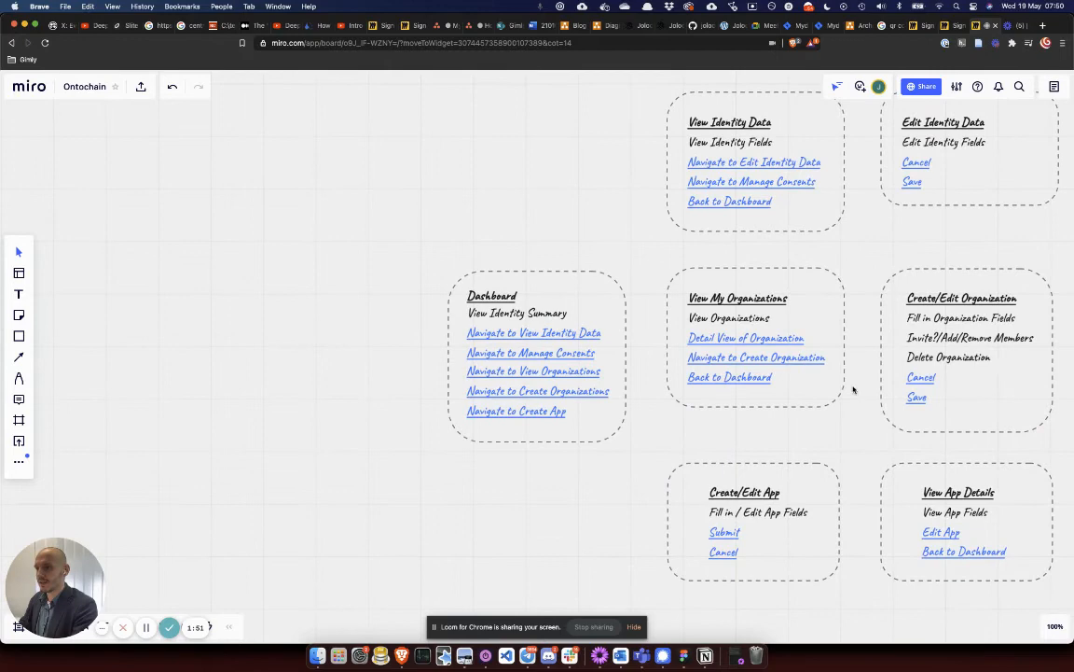